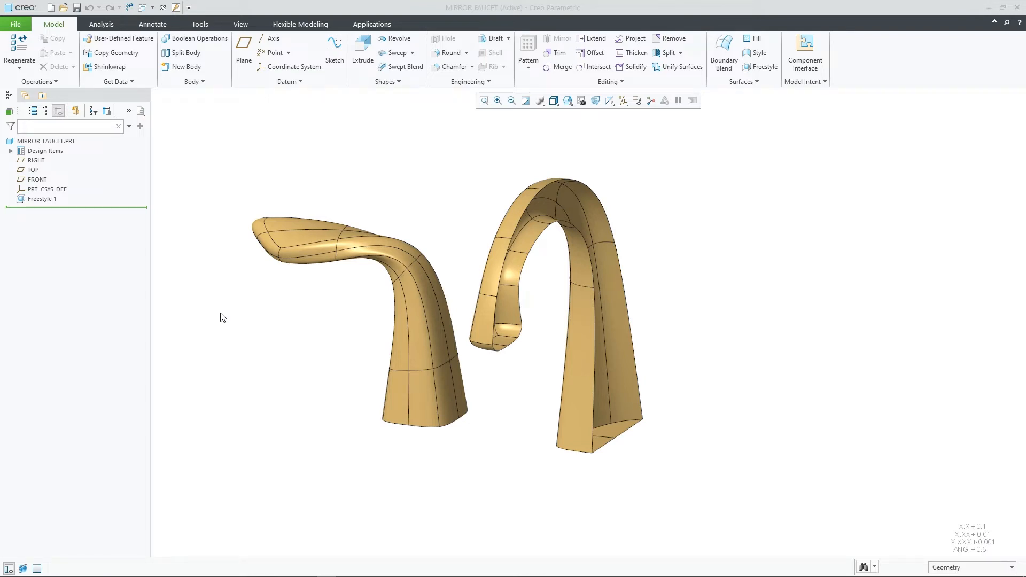
mouse_move(169, 278)
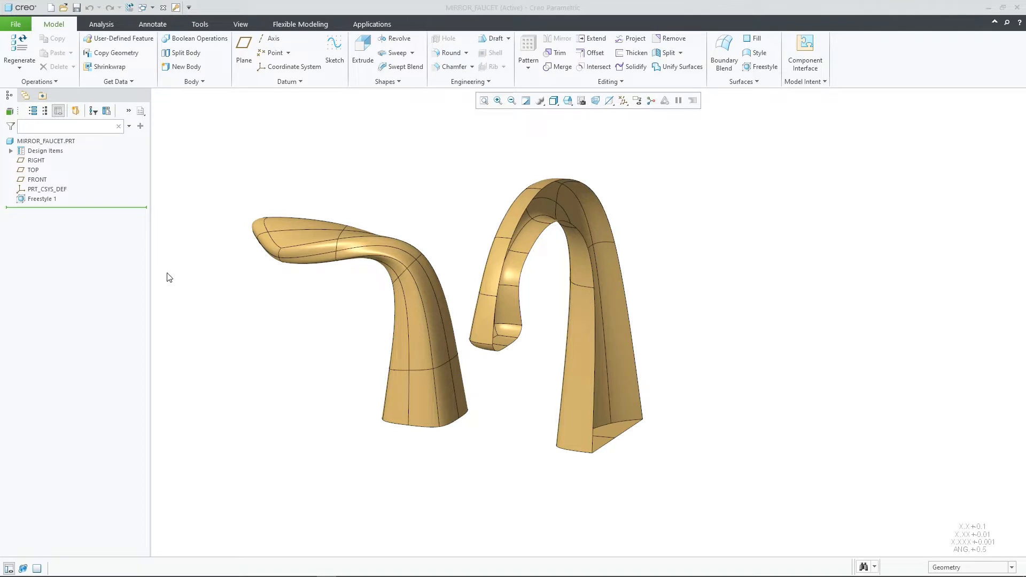
- Select Freestyle 1 in the Model Tree and enter Edit Definition
click(41, 199)
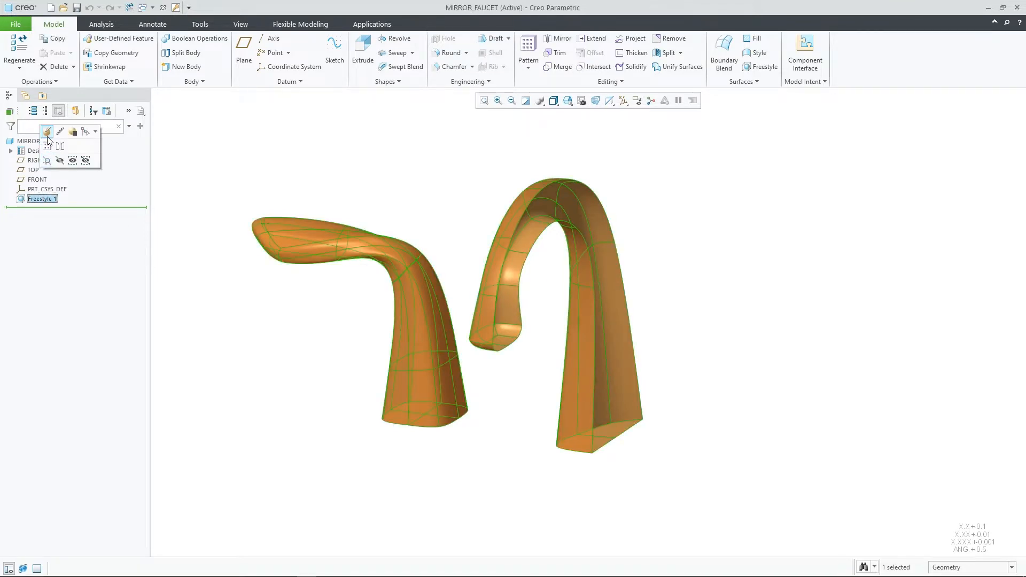
click(47, 132)
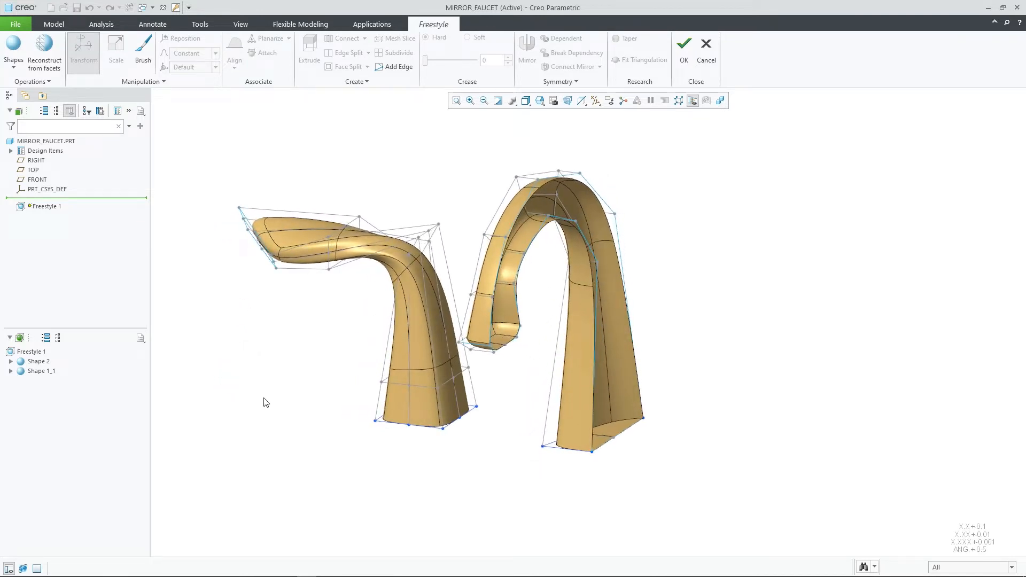
- Mirror Shape 1_1 about the RIGHT datum plane, then select Shape 2
click(590, 389)
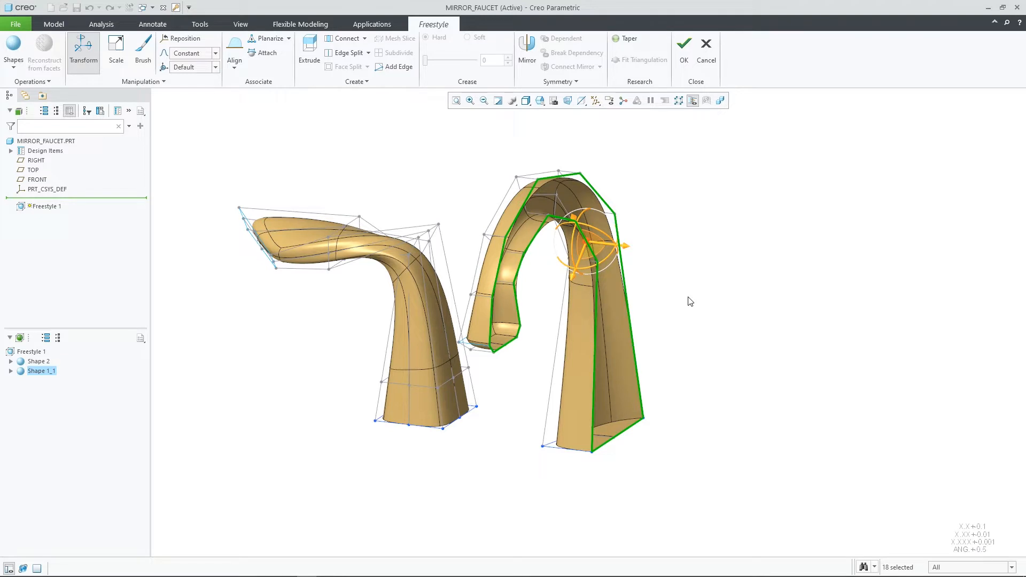
mouse_move(533, 62)
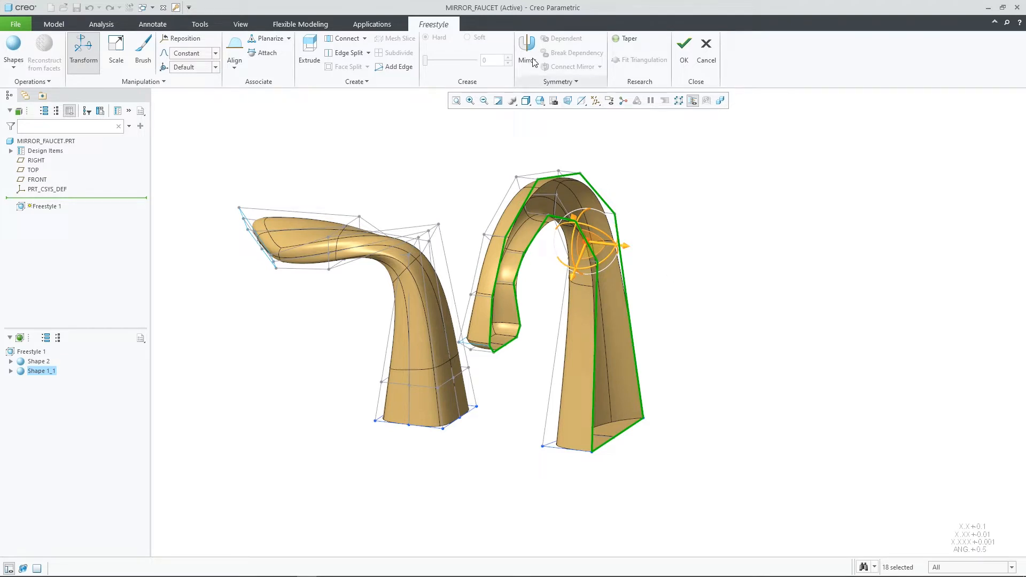
click(526, 45)
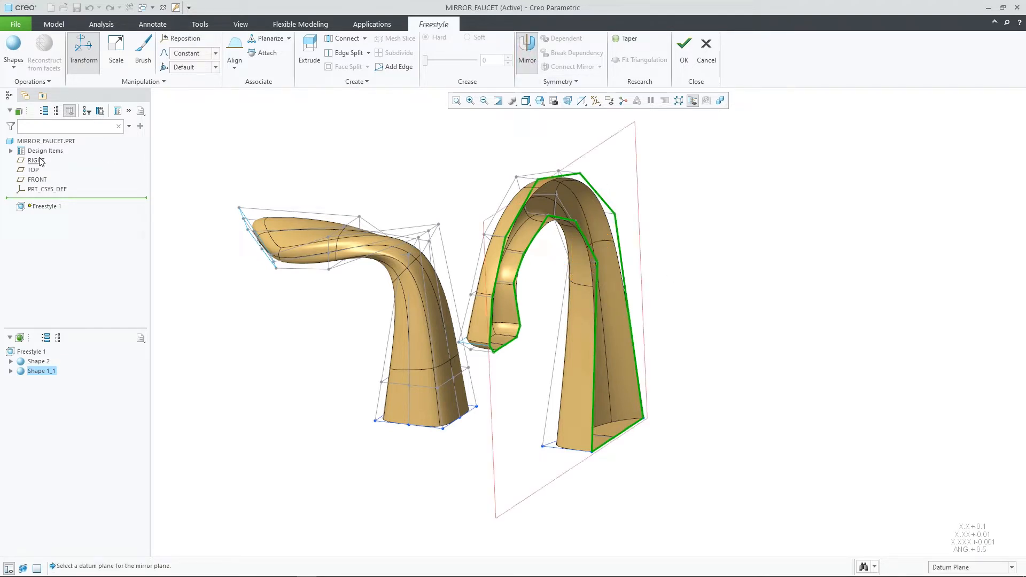
click(33, 160)
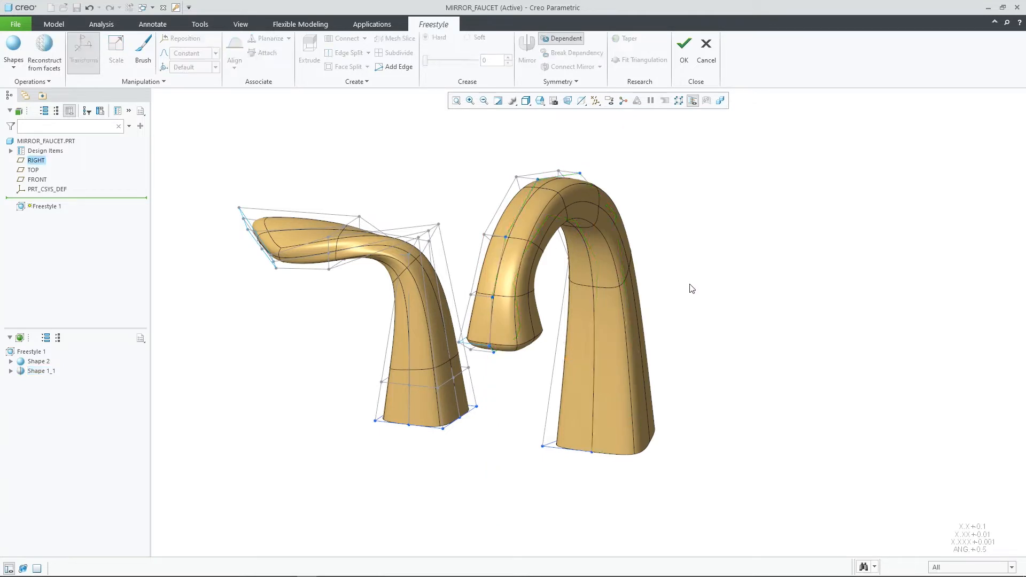
click(516, 190)
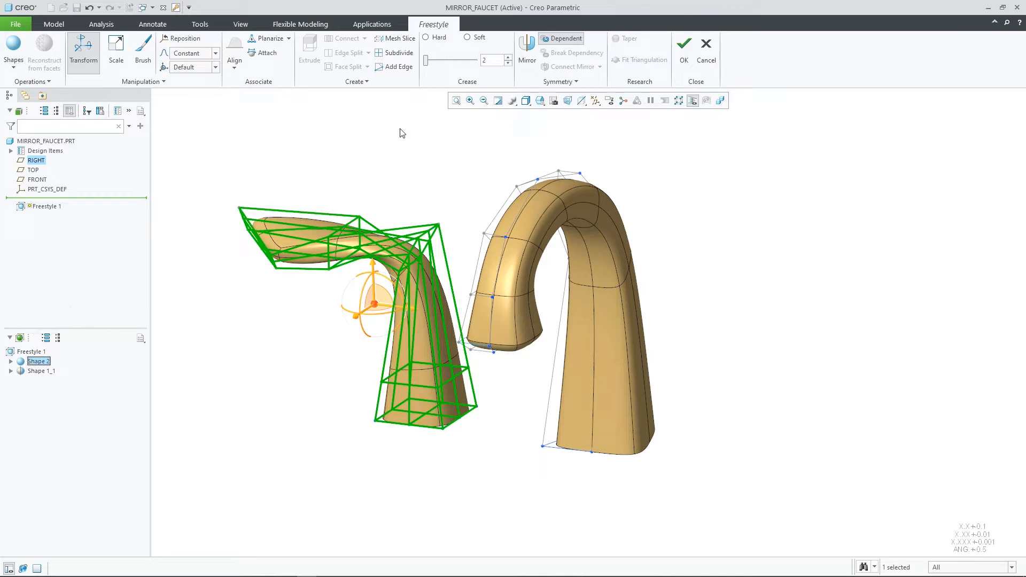
- Mirror Shape 2 about the RIGHT datum plane as a dependent copy
click(526, 43)
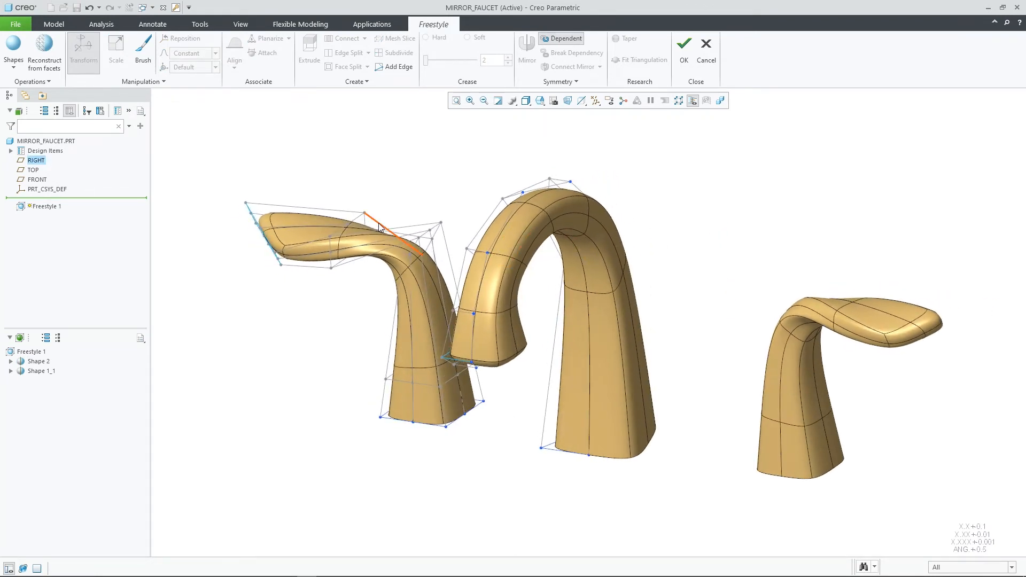
click(346, 225)
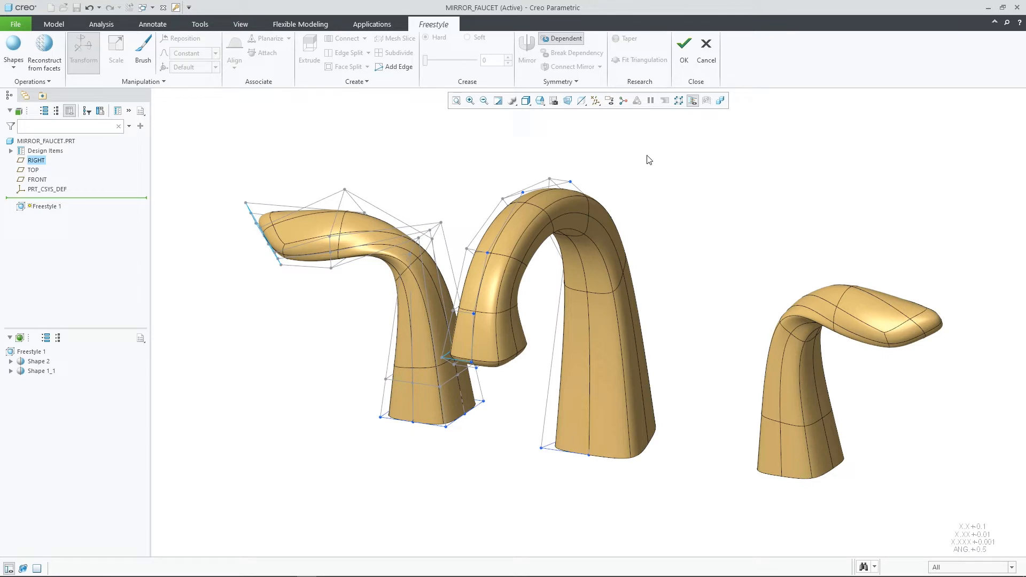
mouse_move(620, 124)
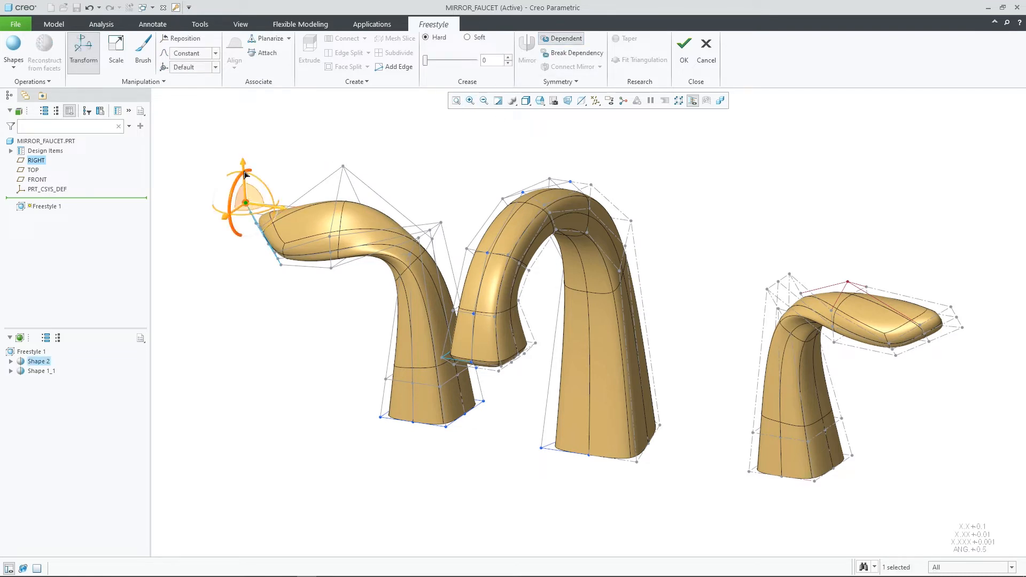
click(331, 146)
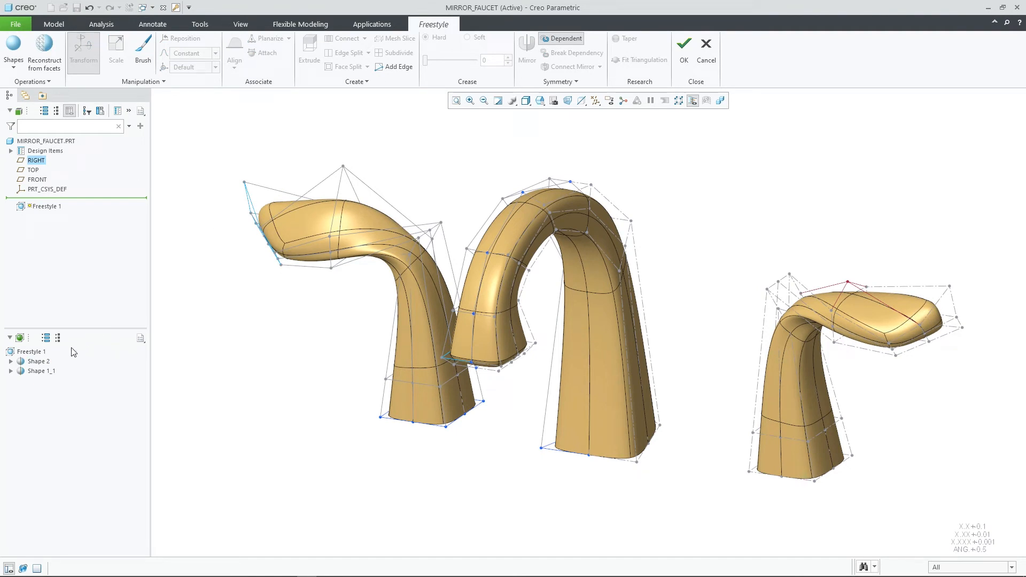
click(38, 361)
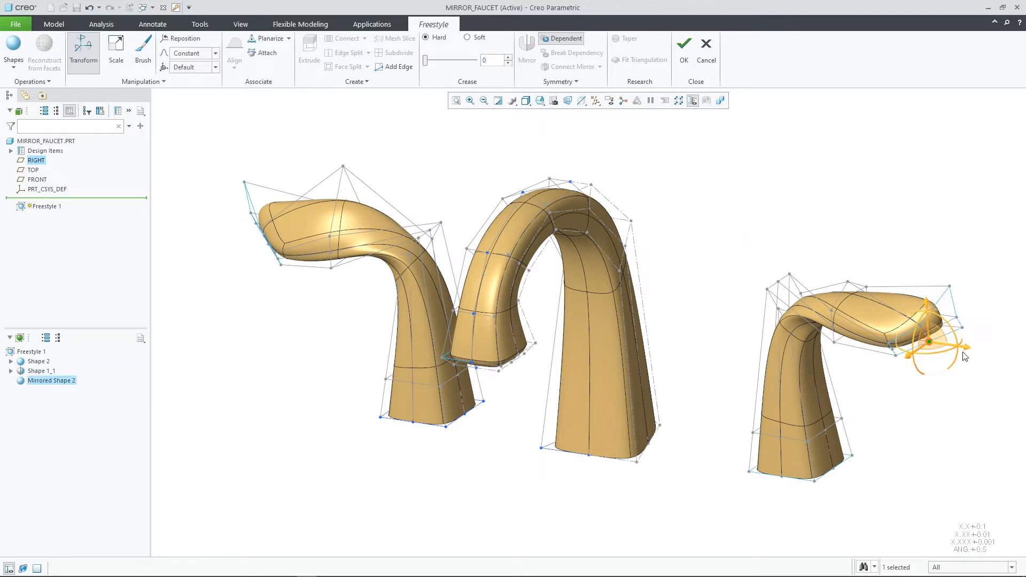
drag(966, 355, 943, 392)
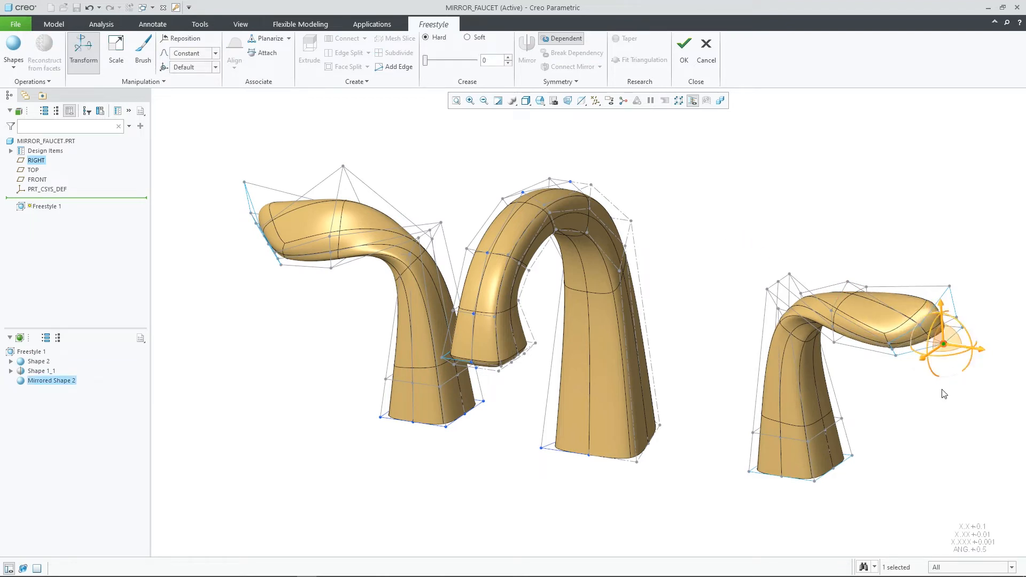
click(91, 6)
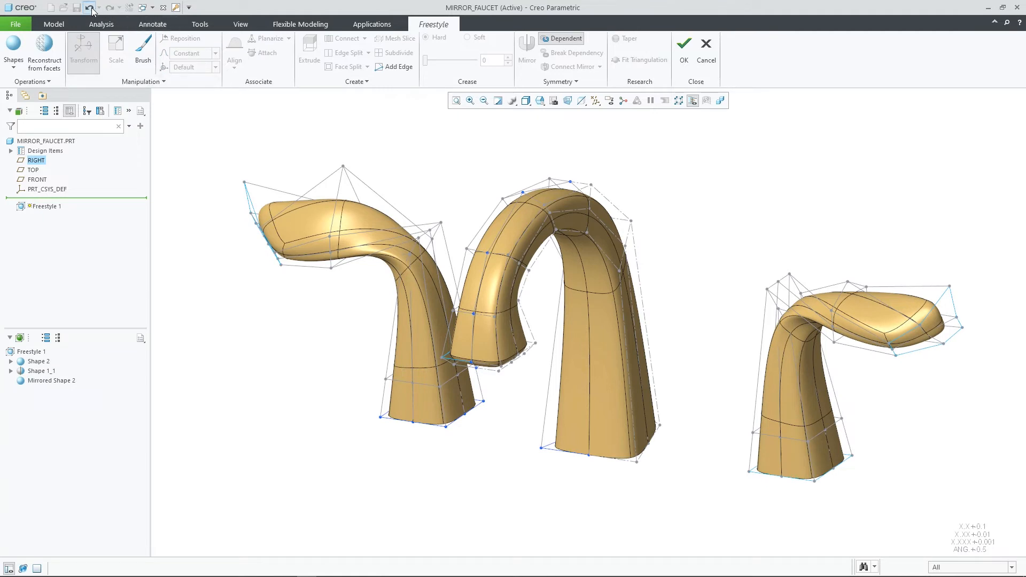